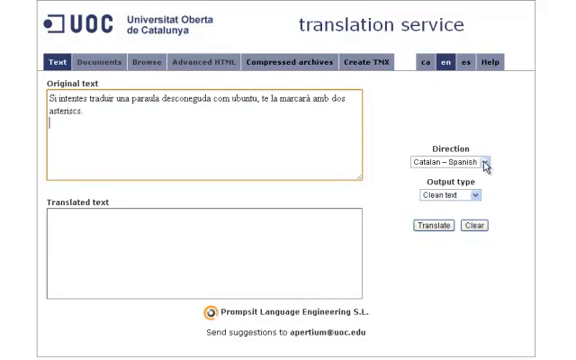
- Set the direction to Catalan – English and translate the Catalan sentence
left_click(462, 160)
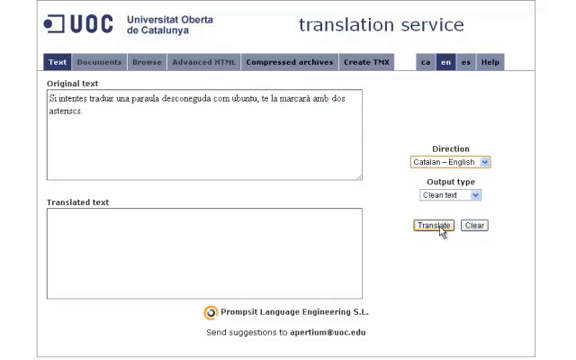
left_click(444, 232)
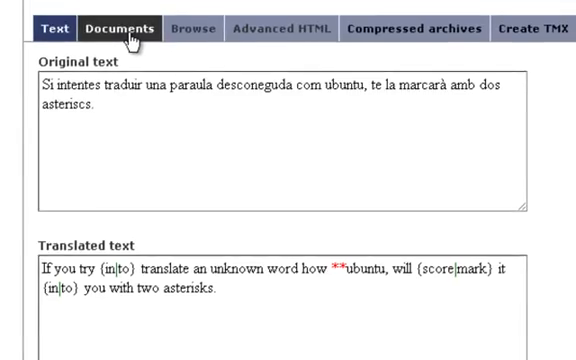
- View the Documents form and list its language-pair options in the Direction dropdown
left_click(118, 28)
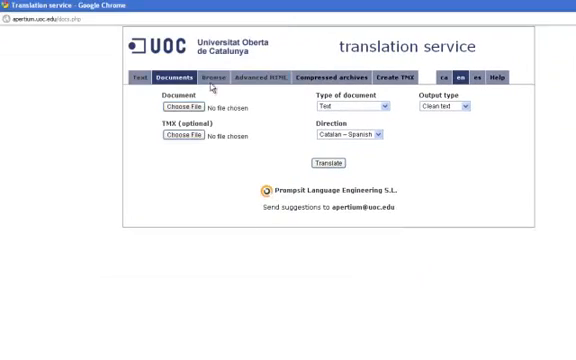
left_click(204, 76)
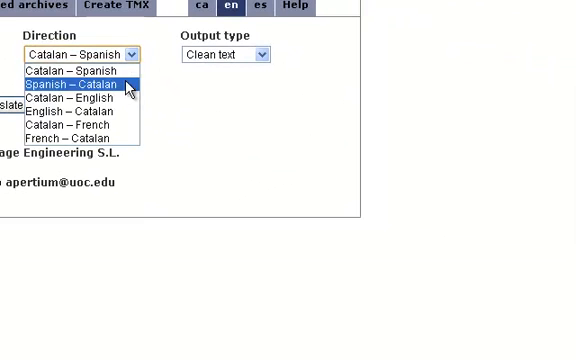
left_click(72, 96)
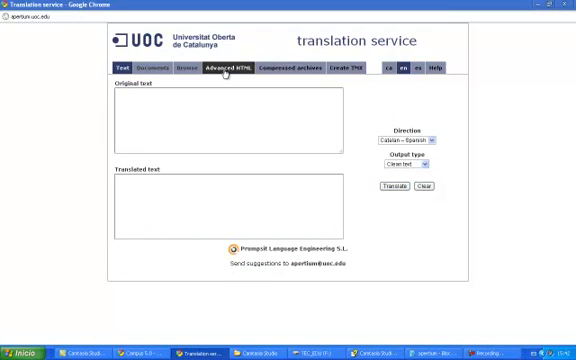
- View the Advanced HTML form, then switch to the Compressed archives form
left_click(220, 68)
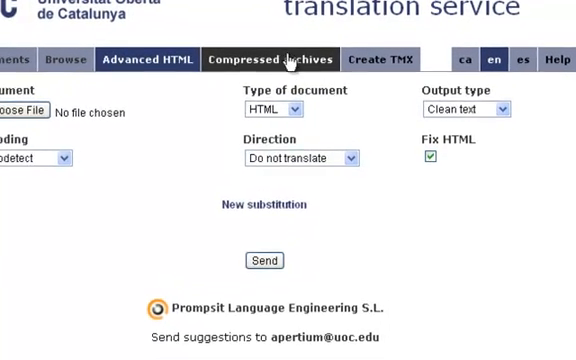
left_click(280, 60)
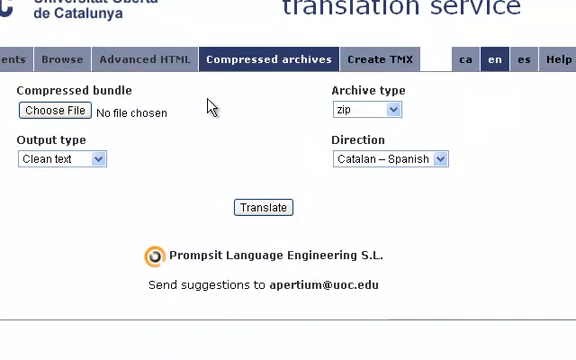